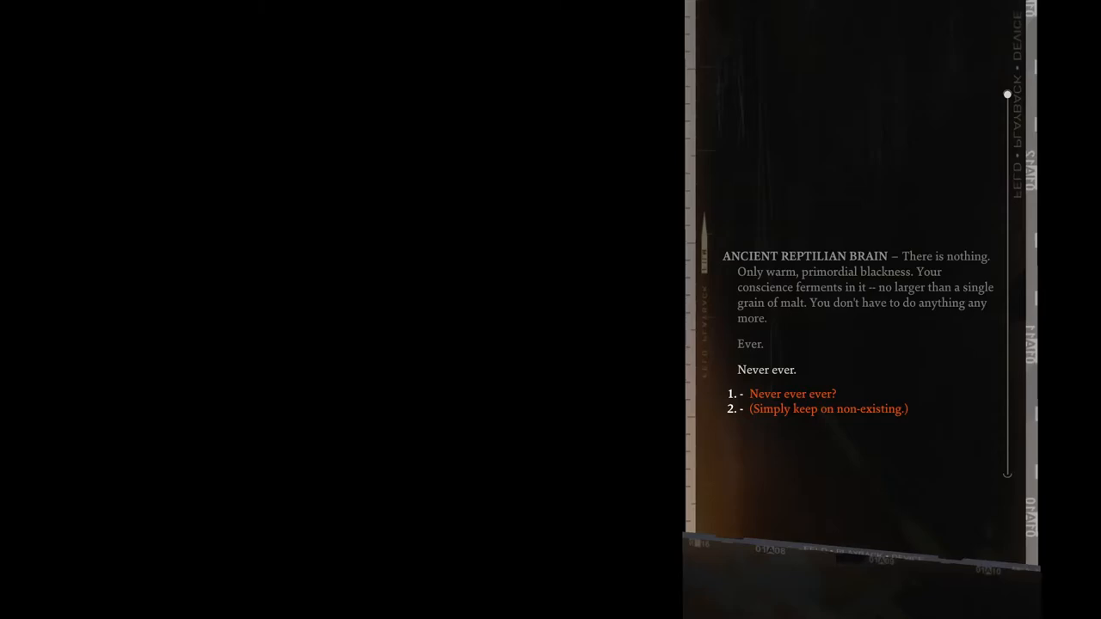
Answer the Brain with 'Never ever ever?' and then 'Gimme some more.'
click(791, 392)
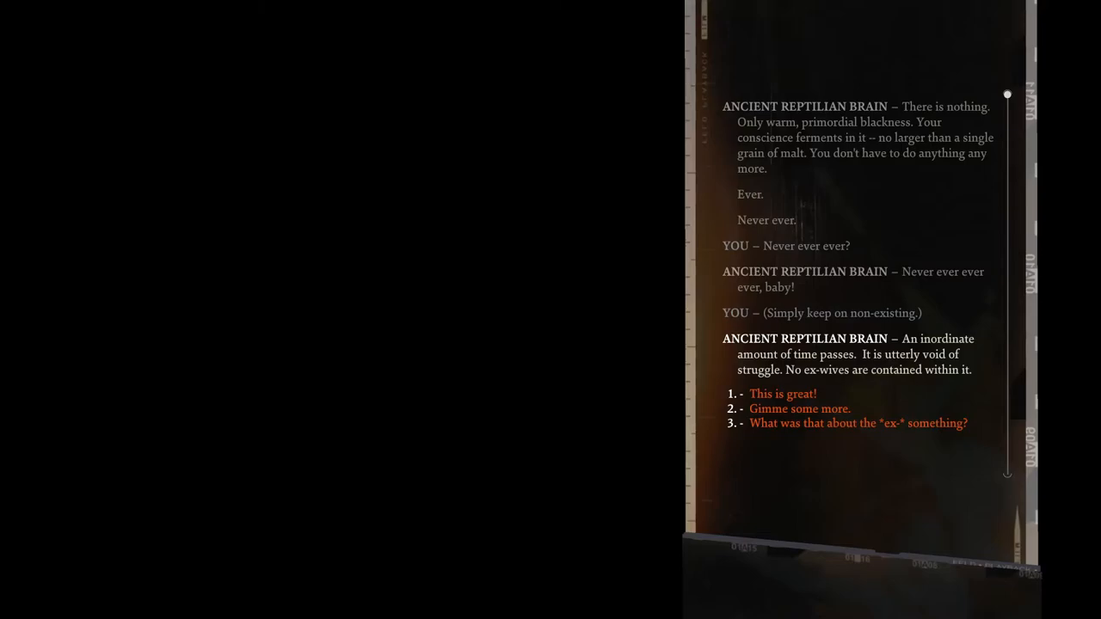
click(798, 409)
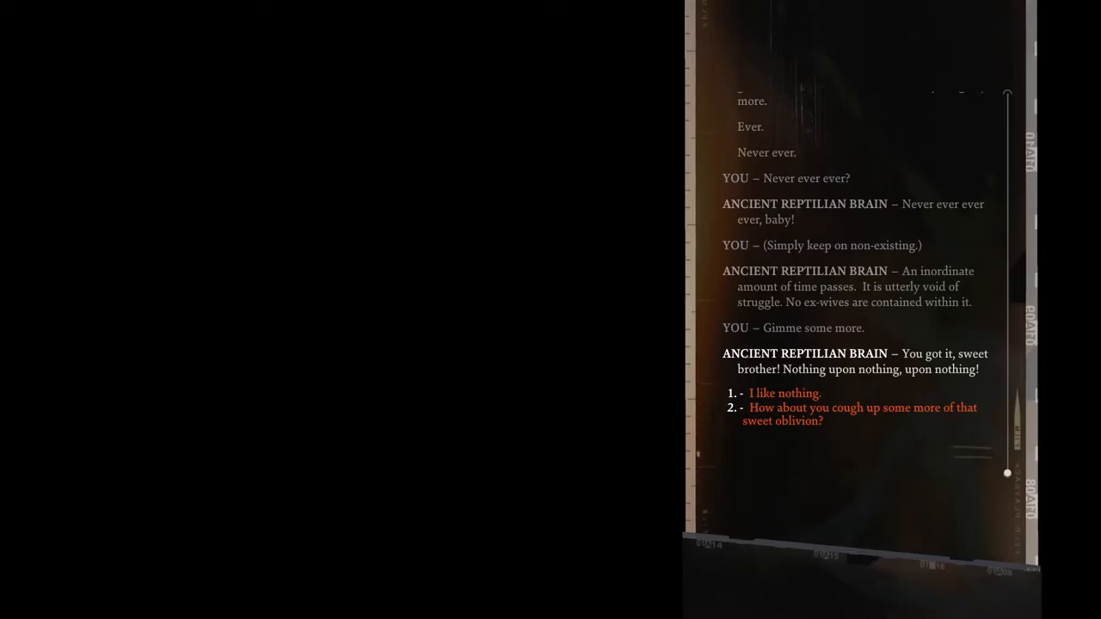
Ask for more sweet oblivion, then choose the 'Look, there's…' reply toward the song of death
click(860, 413)
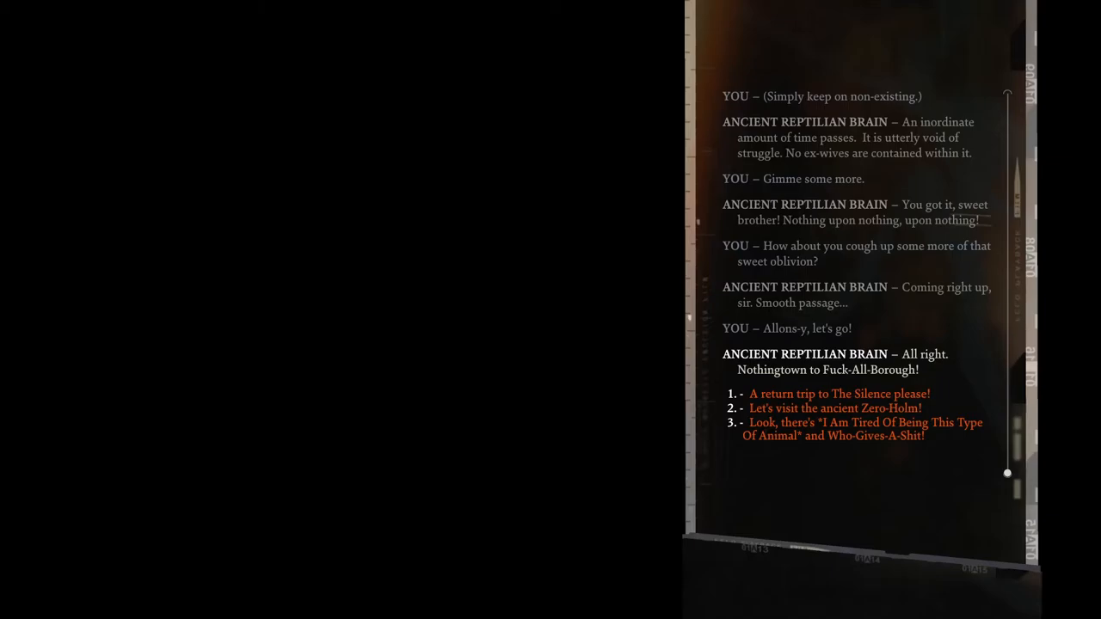
click(846, 428)
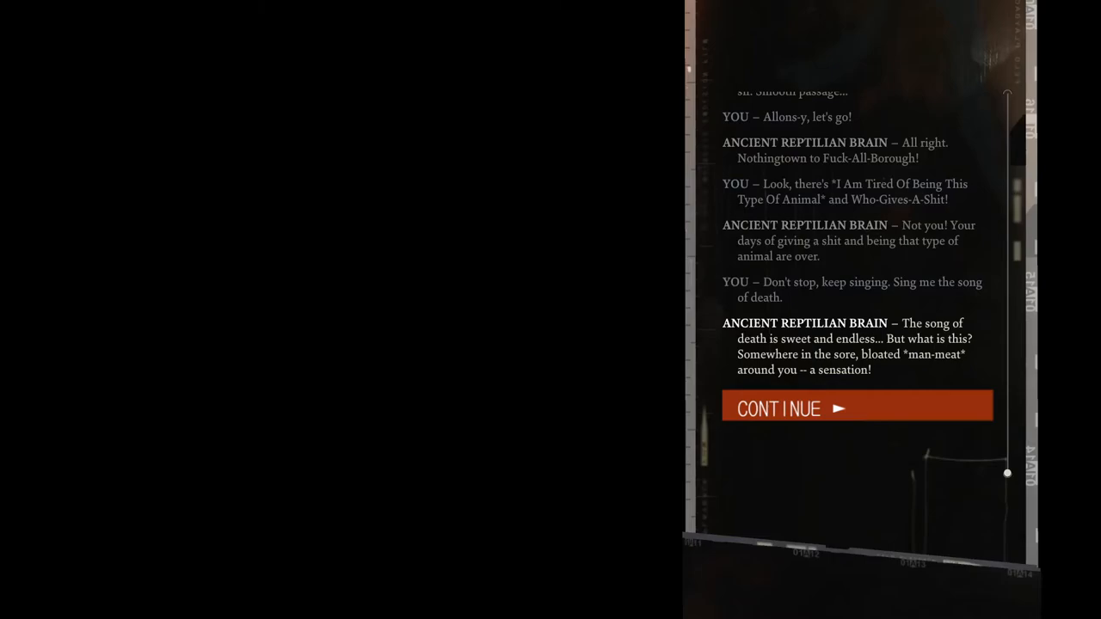
Continue past the song-of-death narration until the successful Volition check shows three responses
click(856, 406)
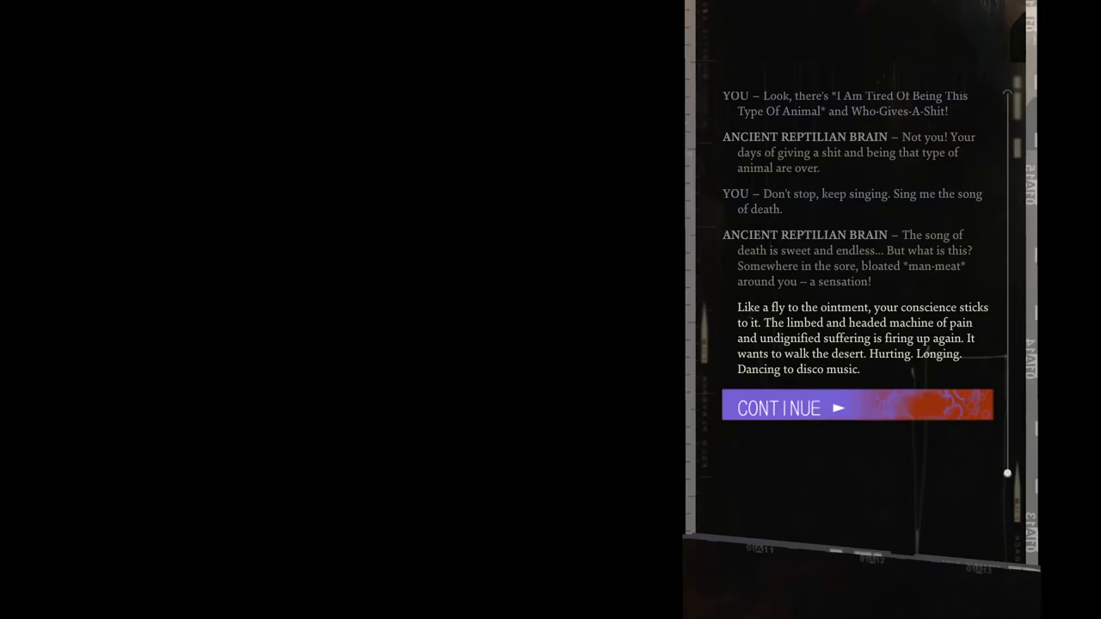
click(854, 408)
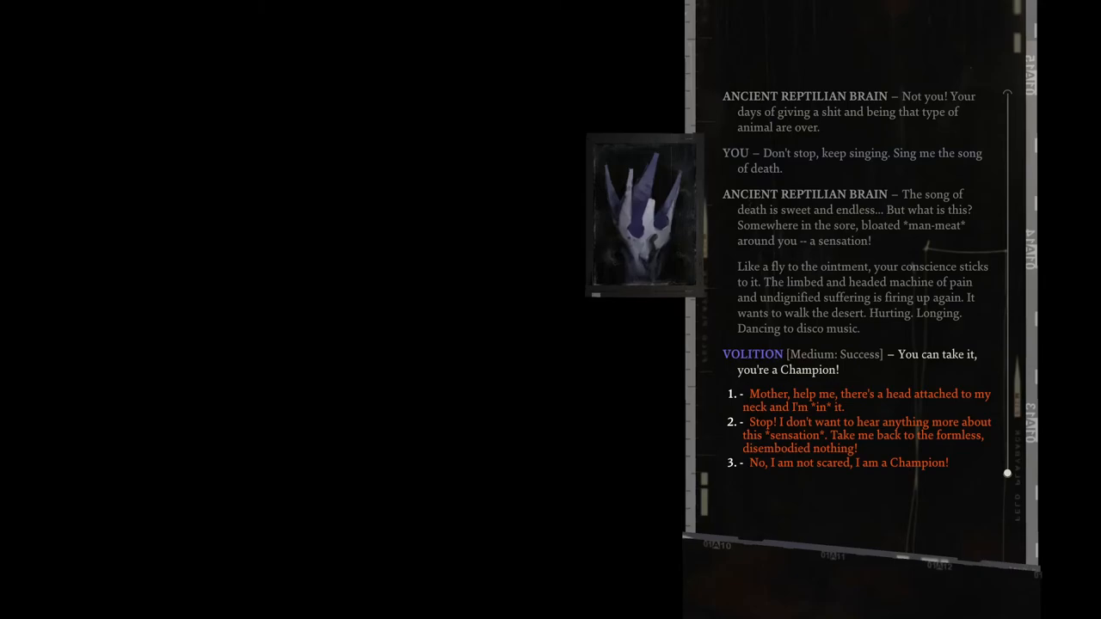